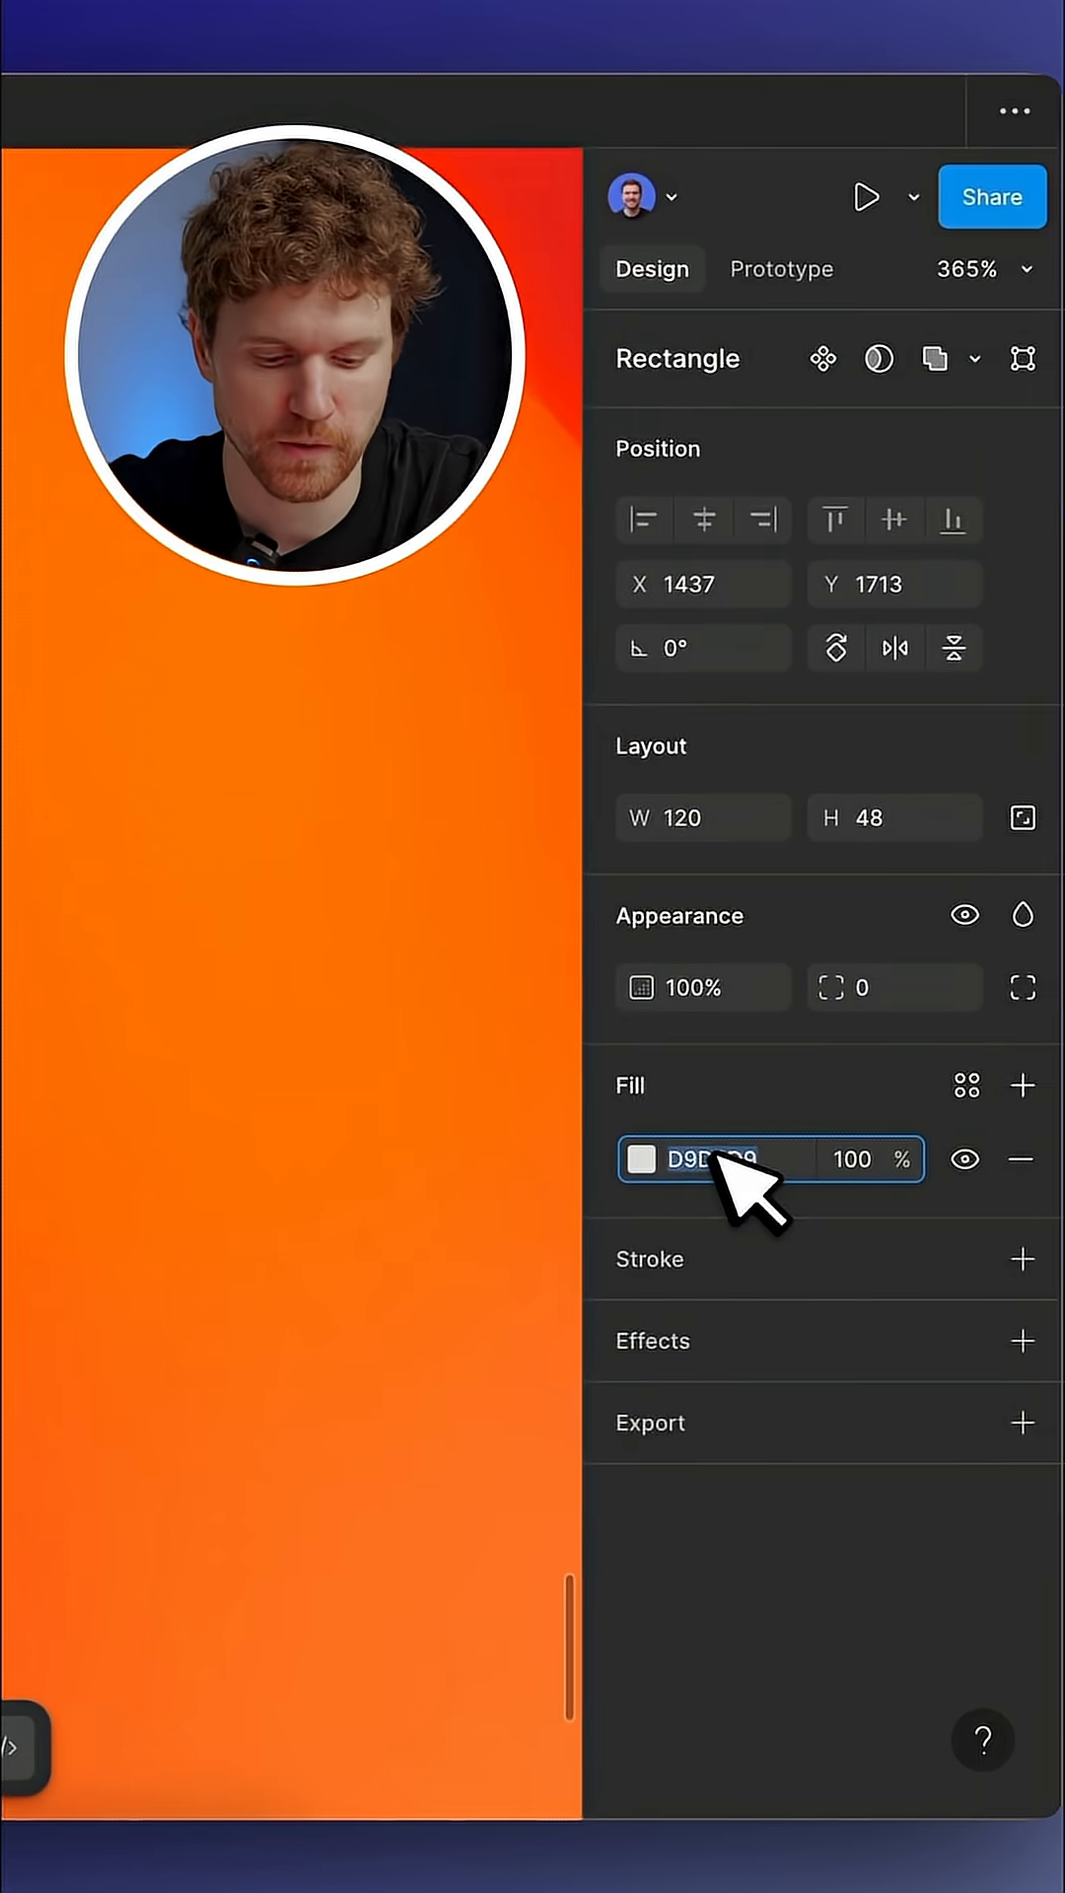
Set the 120×48 rectangle's fill hex to FFFFFF
type("ffffff")
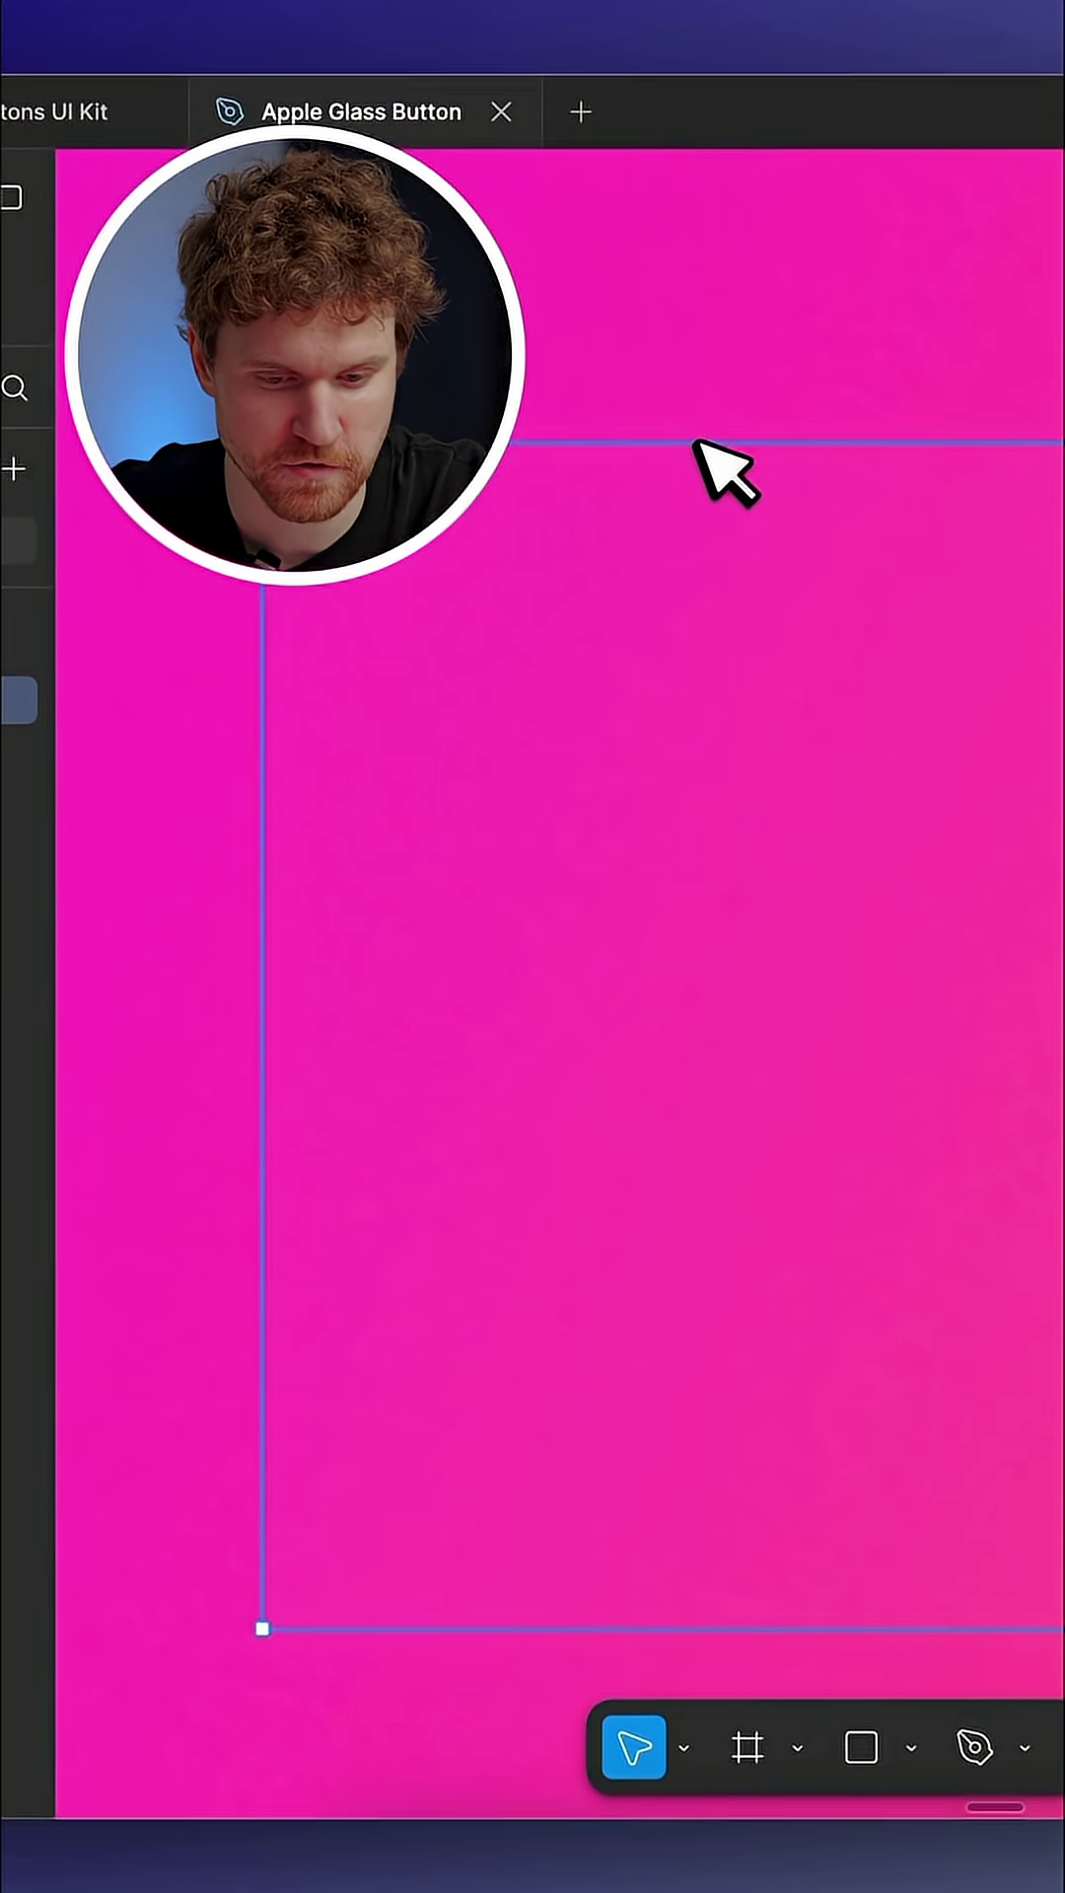
mouse_move(315, 773)
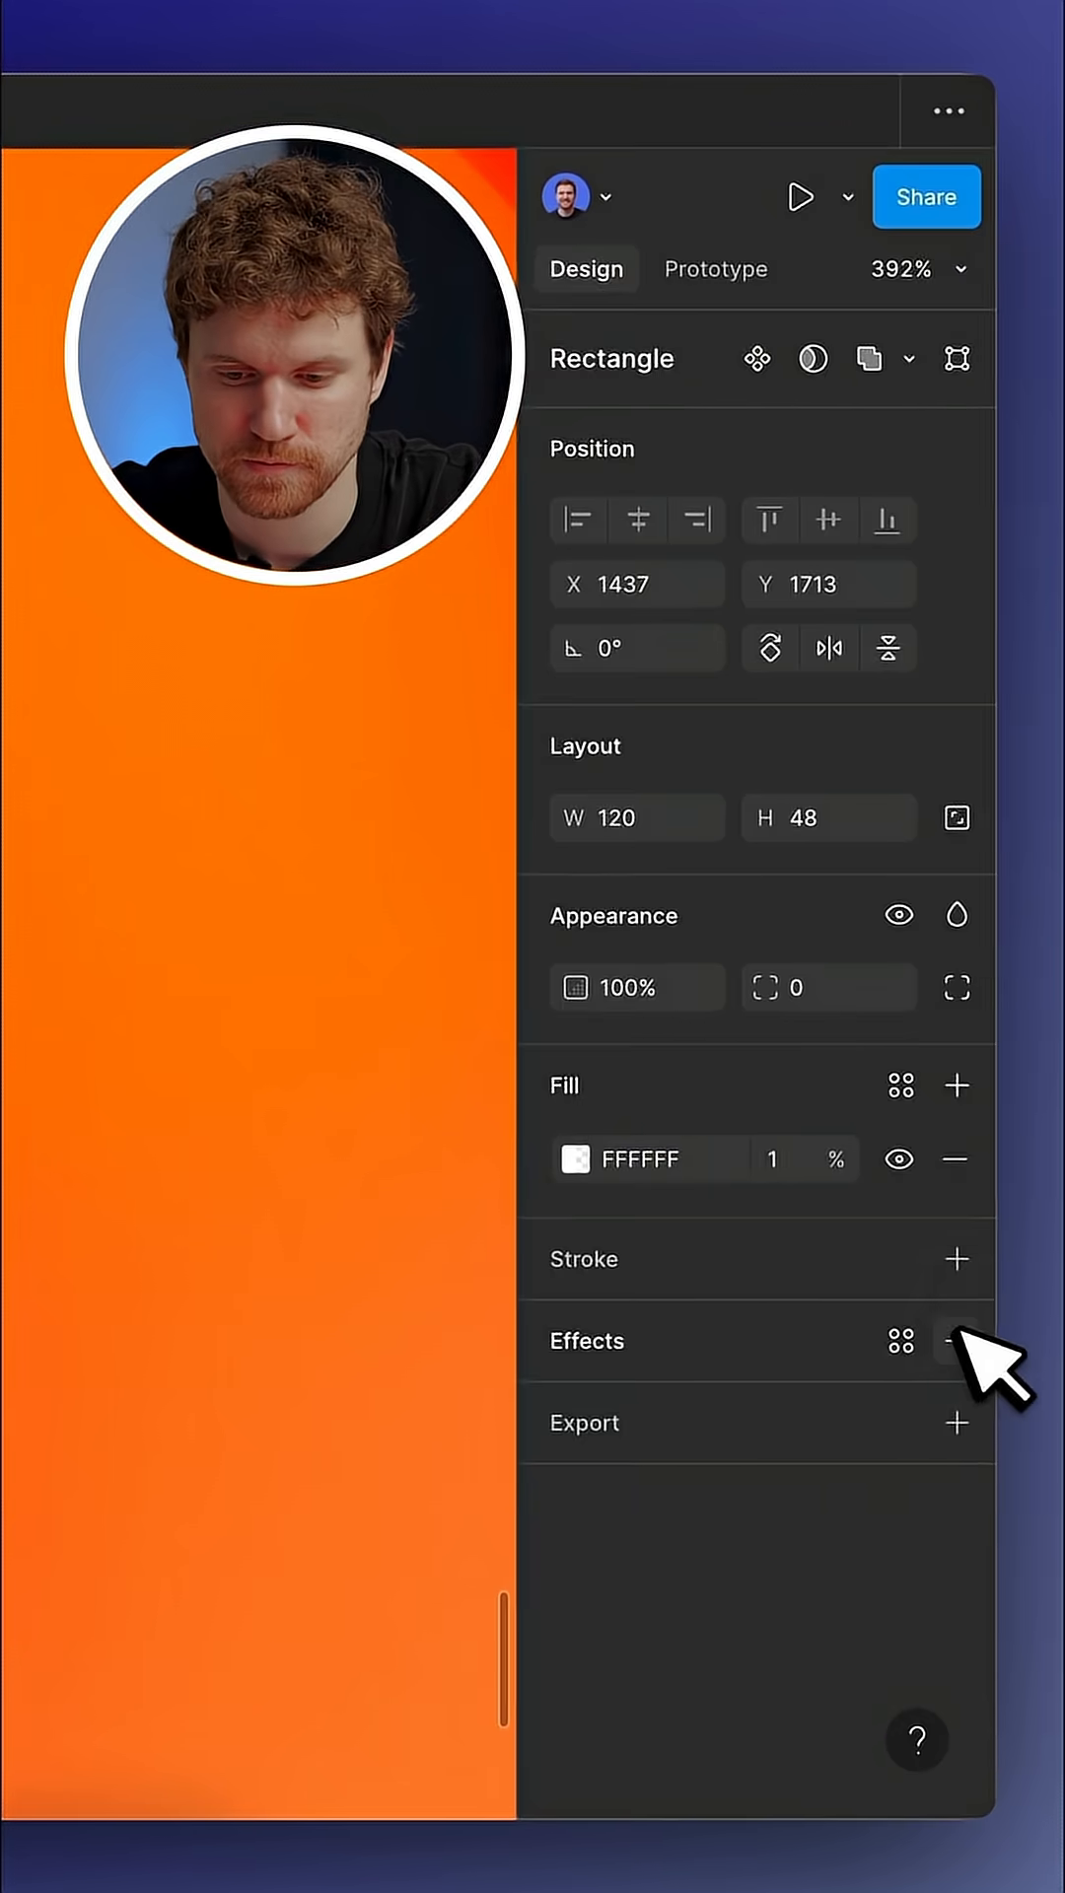
Add effects to the smaller white rectangle and switch the default drop shadow to a blur
left_click(955, 1343)
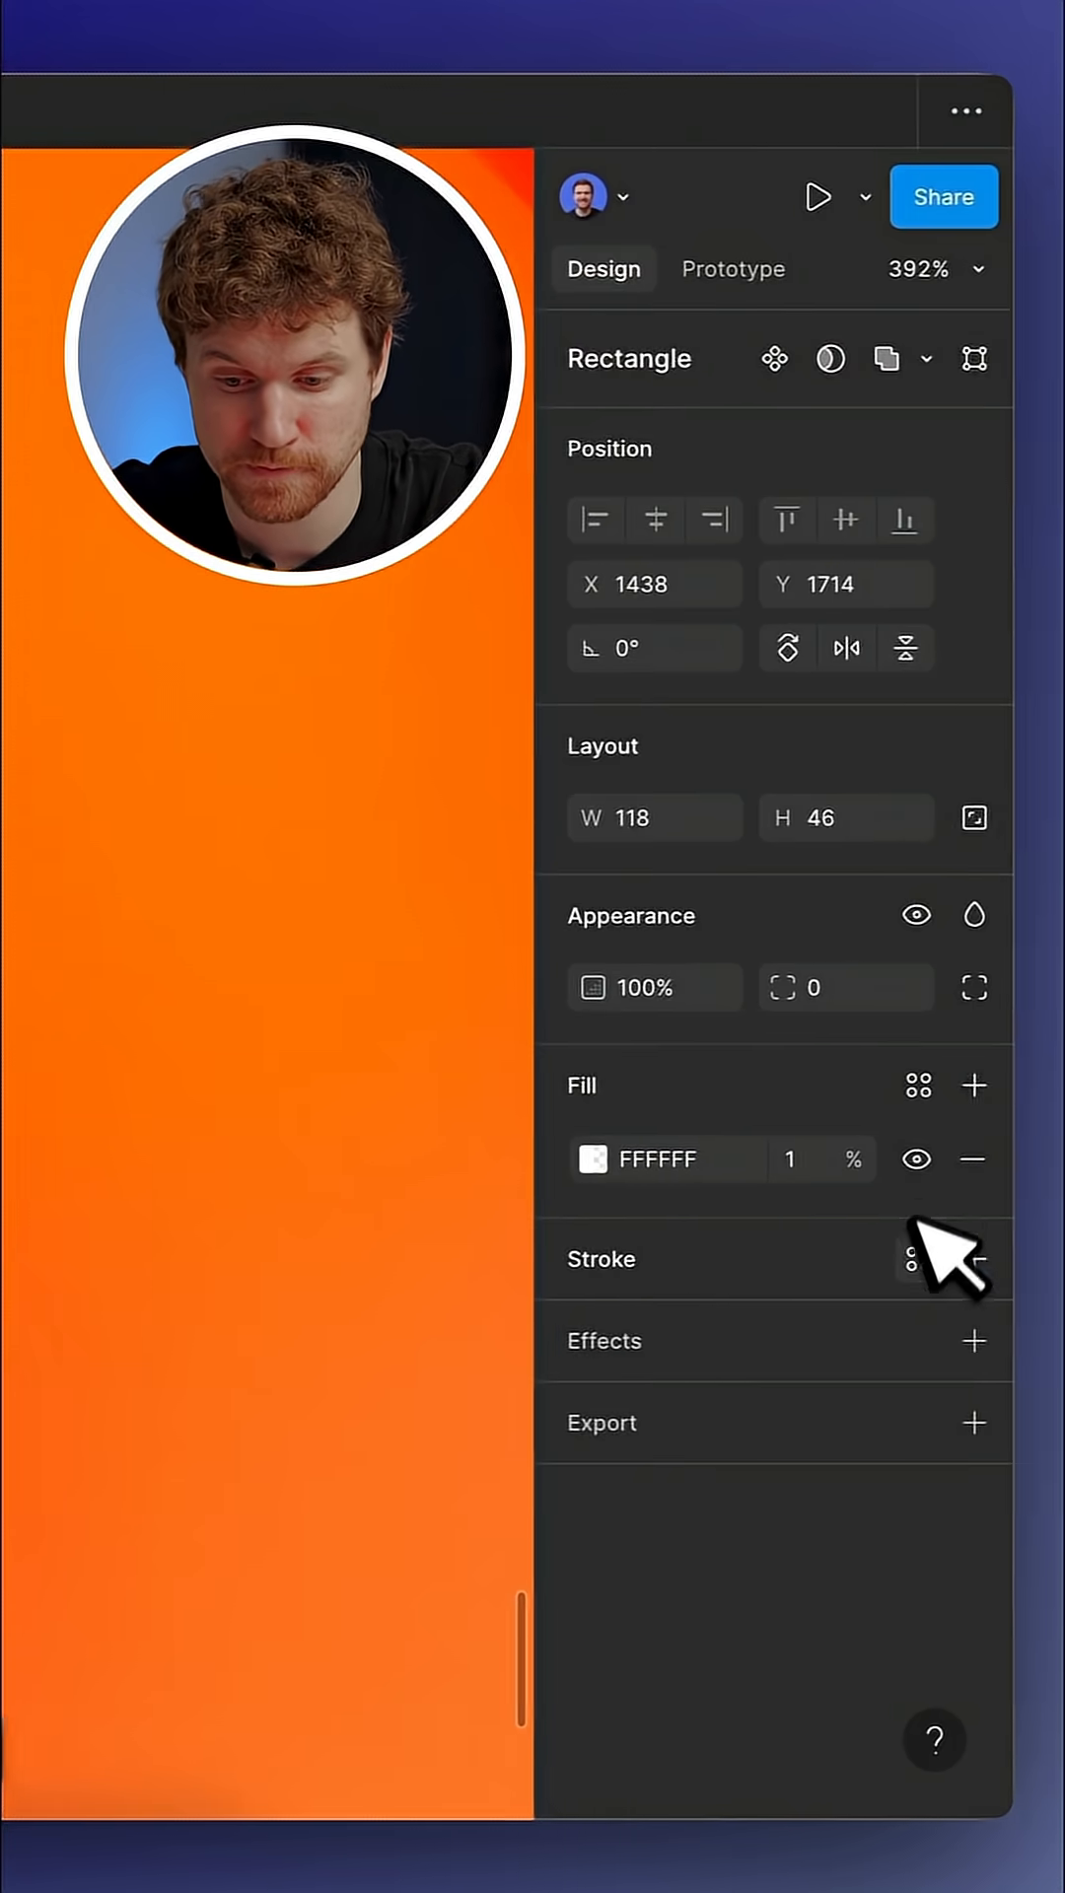
left_click(952, 1343)
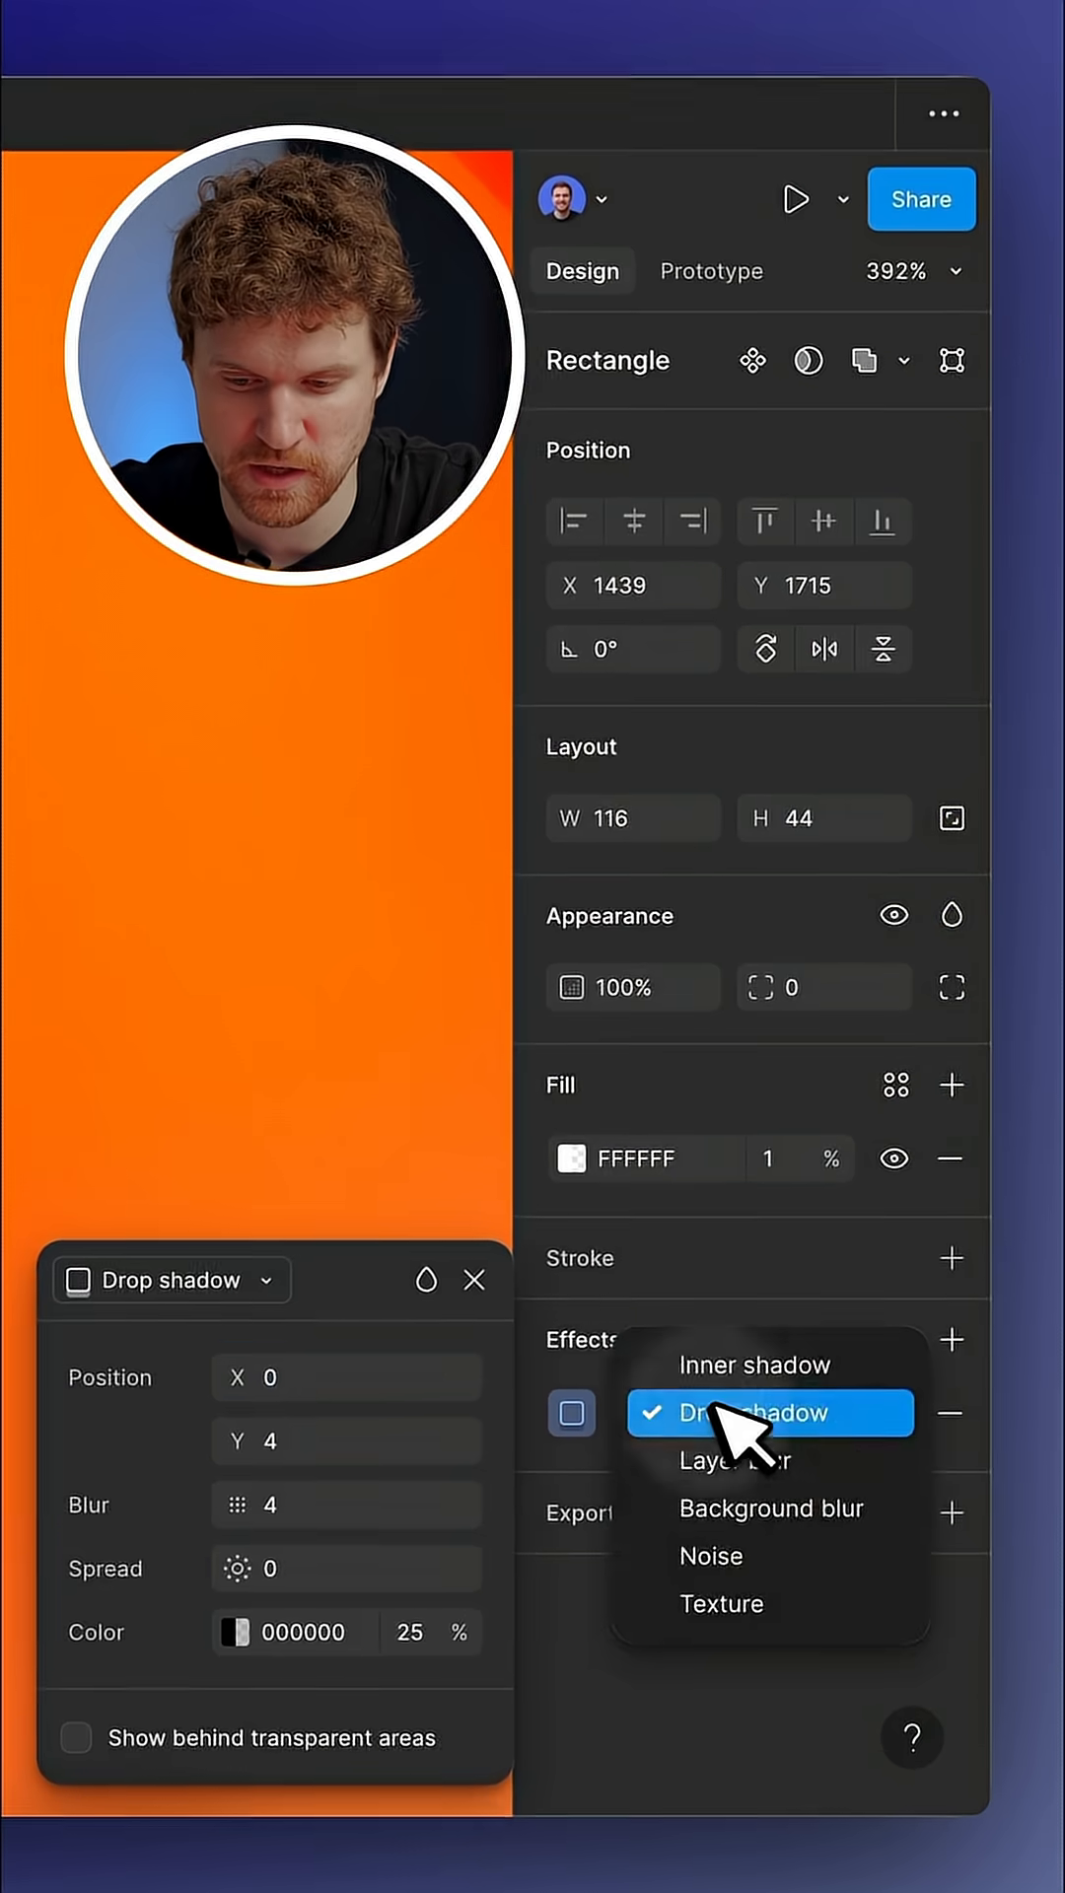
left_click(771, 1509)
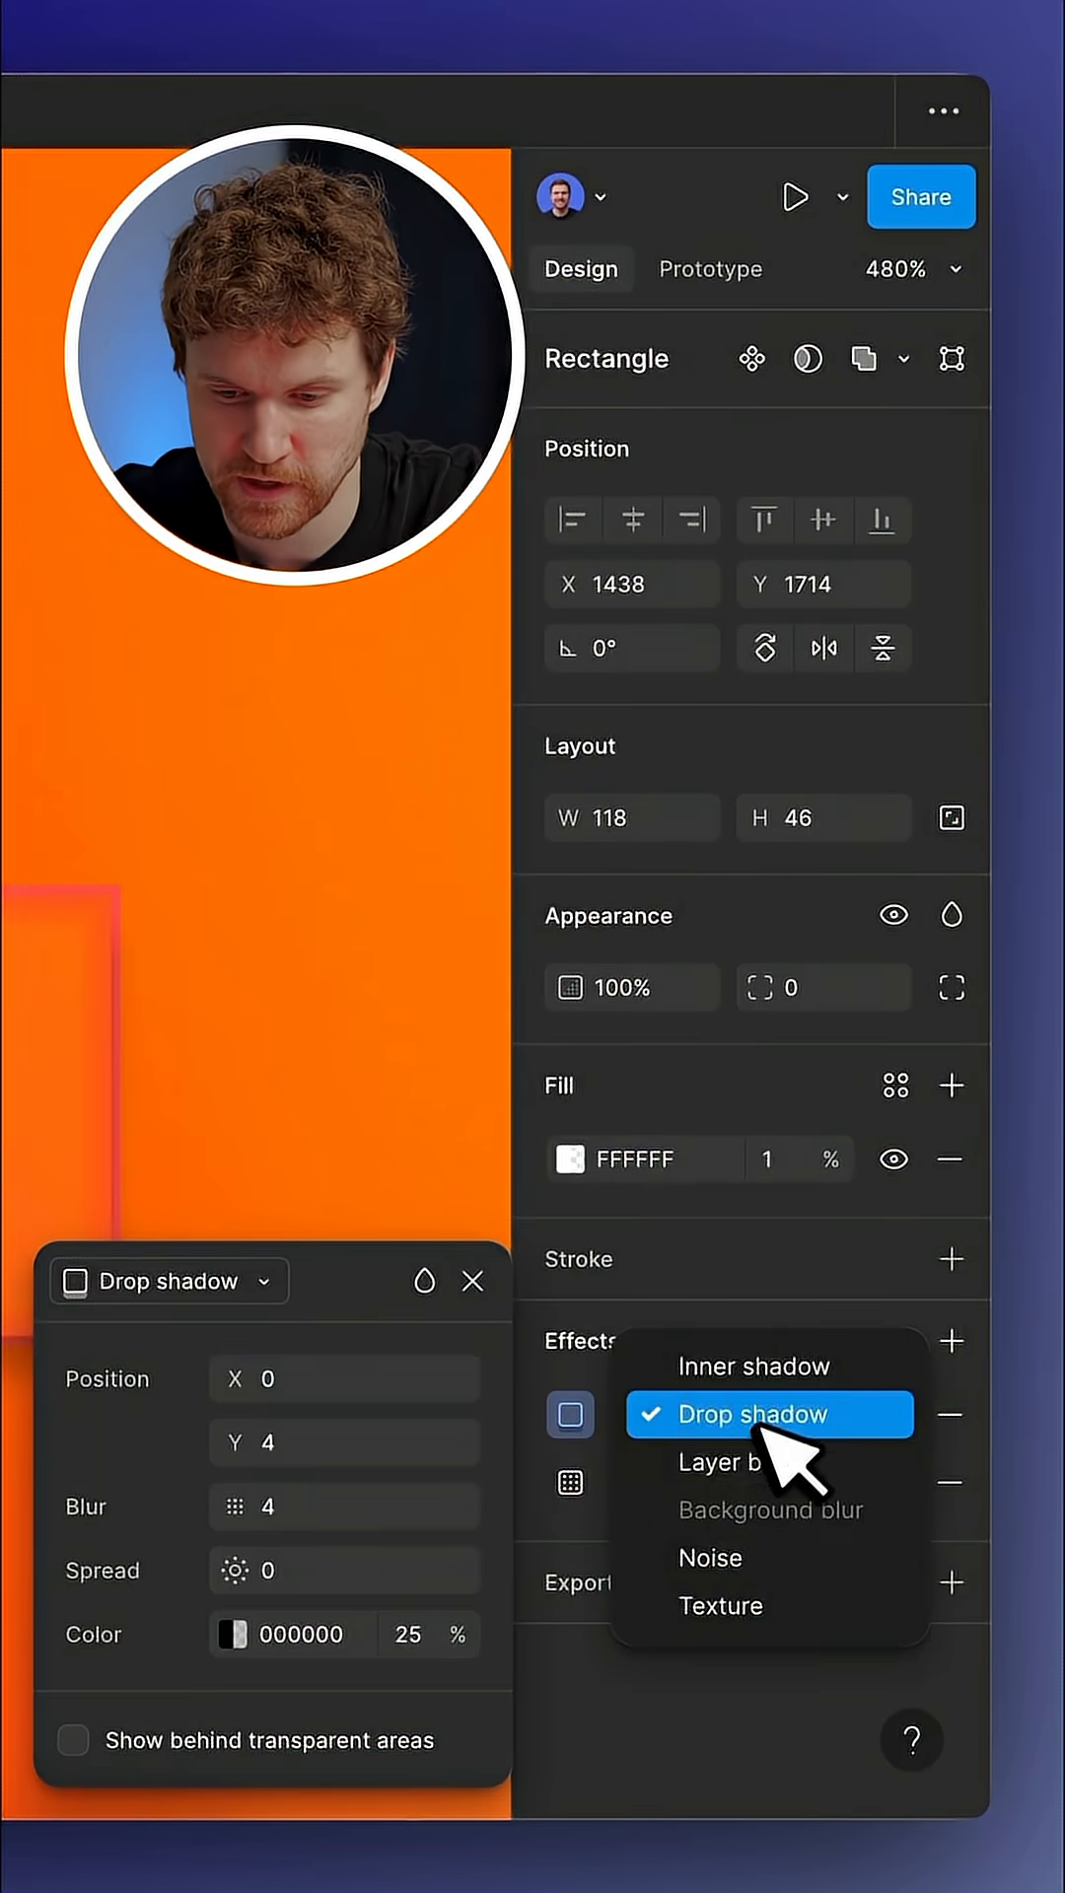
Change the 118×46 rectangle's new effect to a layer blur of 4
left_click(718, 1461)
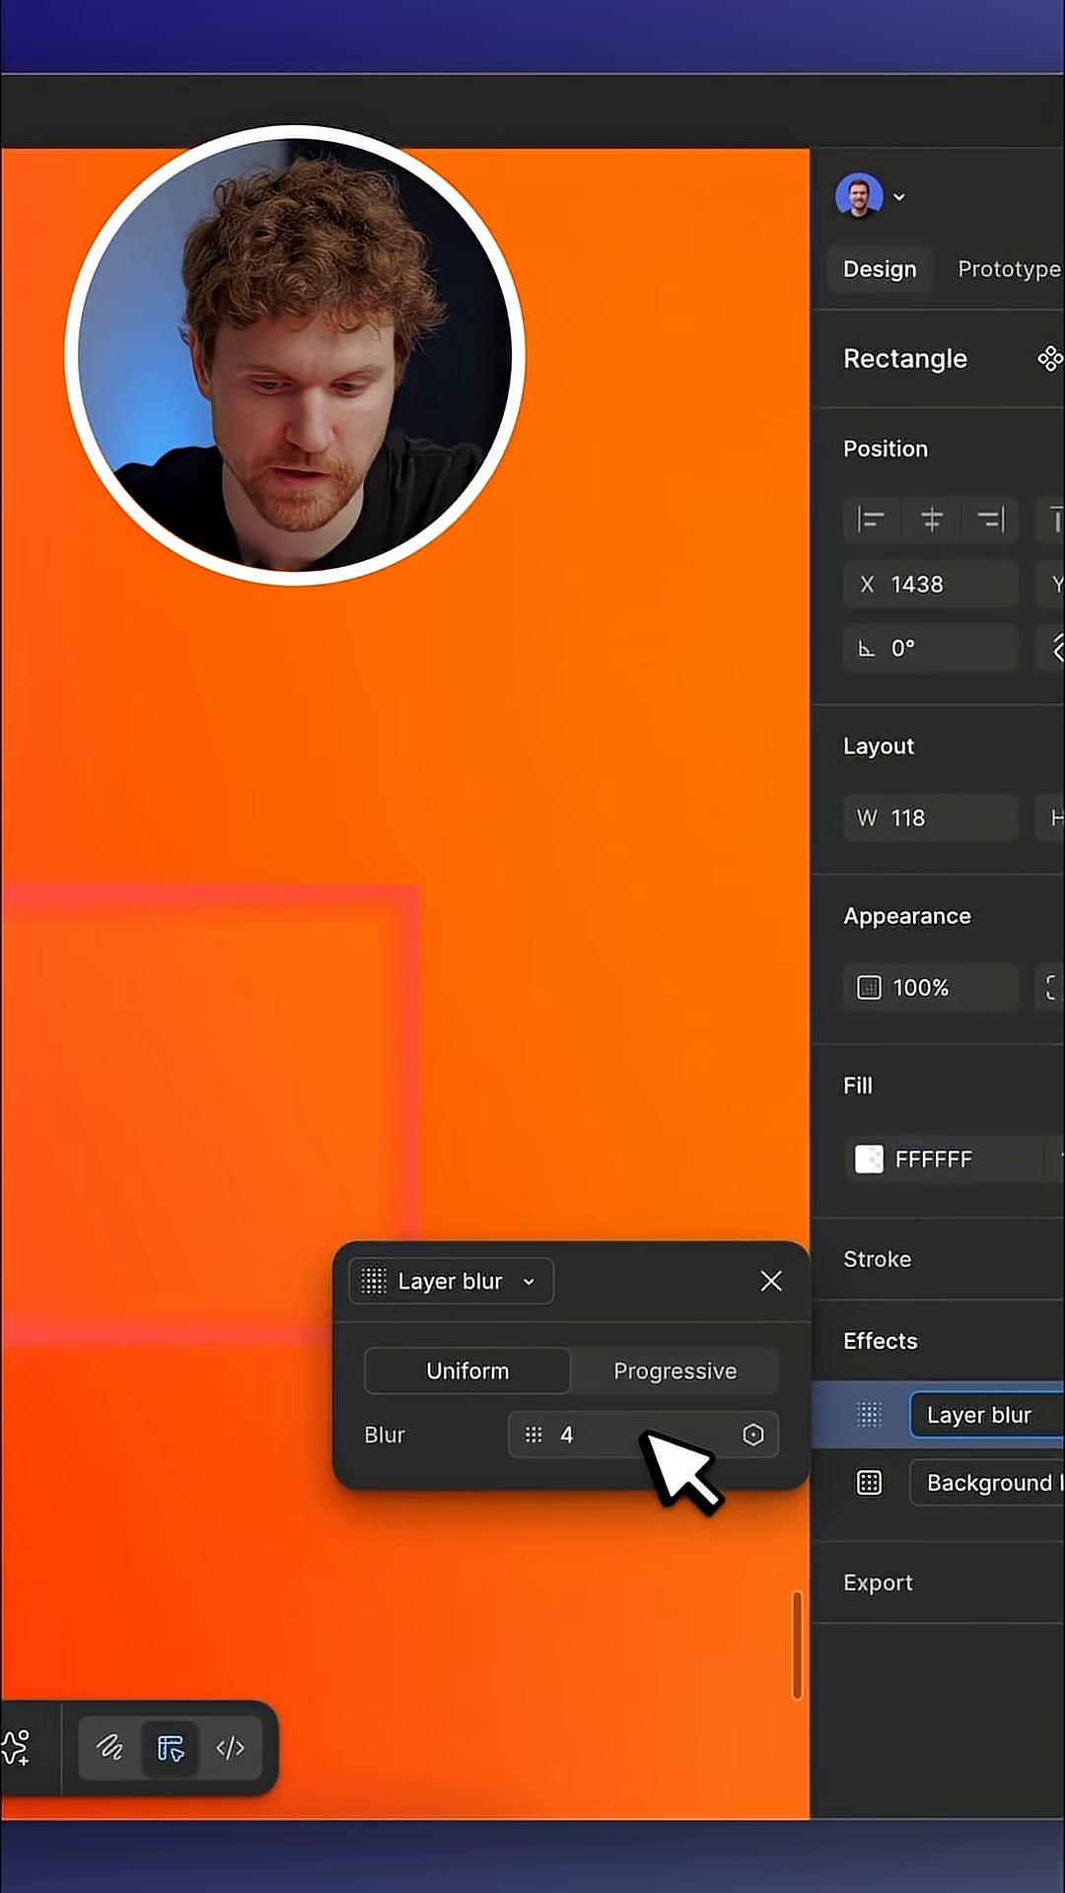